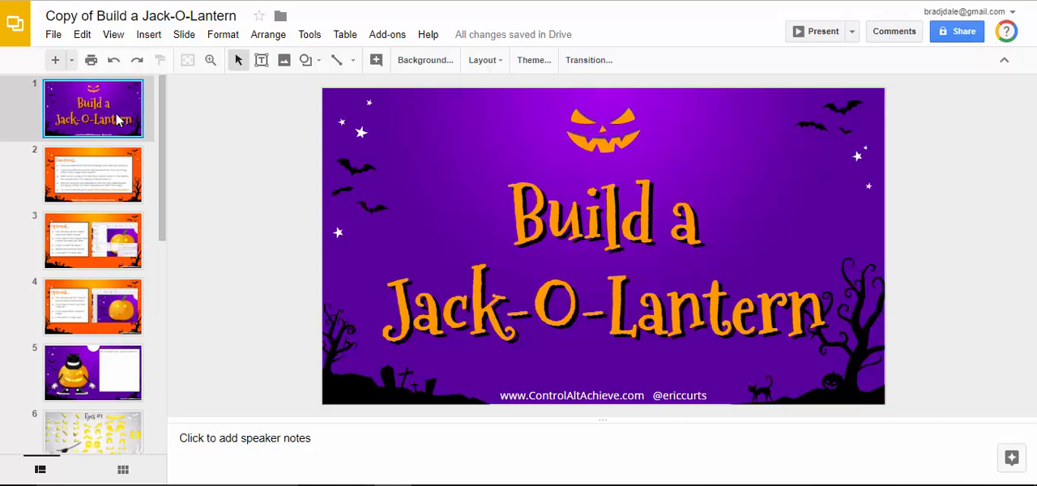
Review the Directions, extra shapes and custom shapes slides, landing on the pumpkin character slide
click(91, 175)
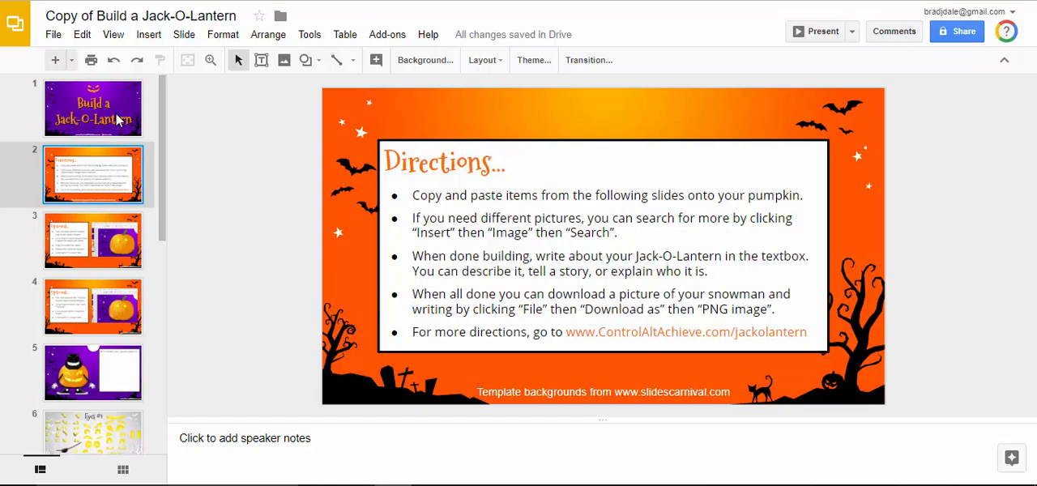
click(91, 240)
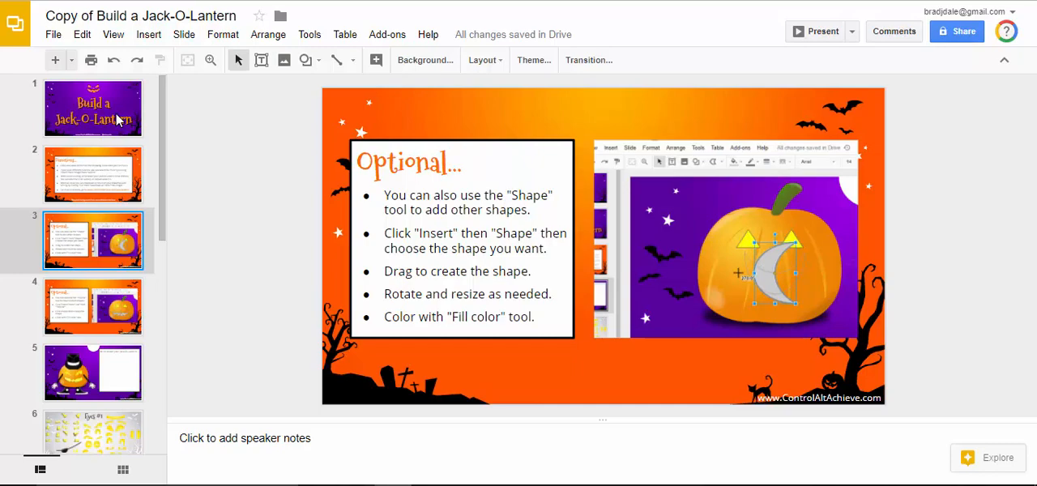
click(92, 306)
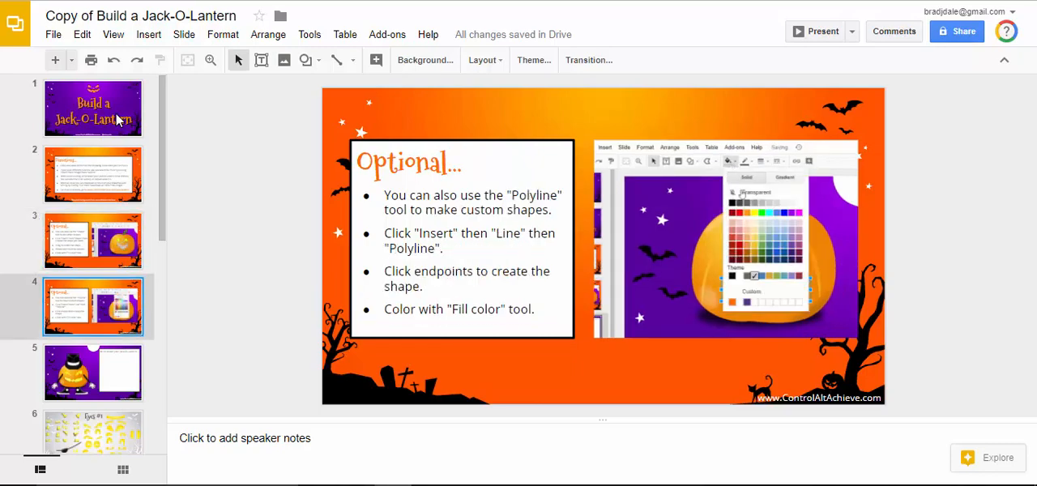
click(93, 372)
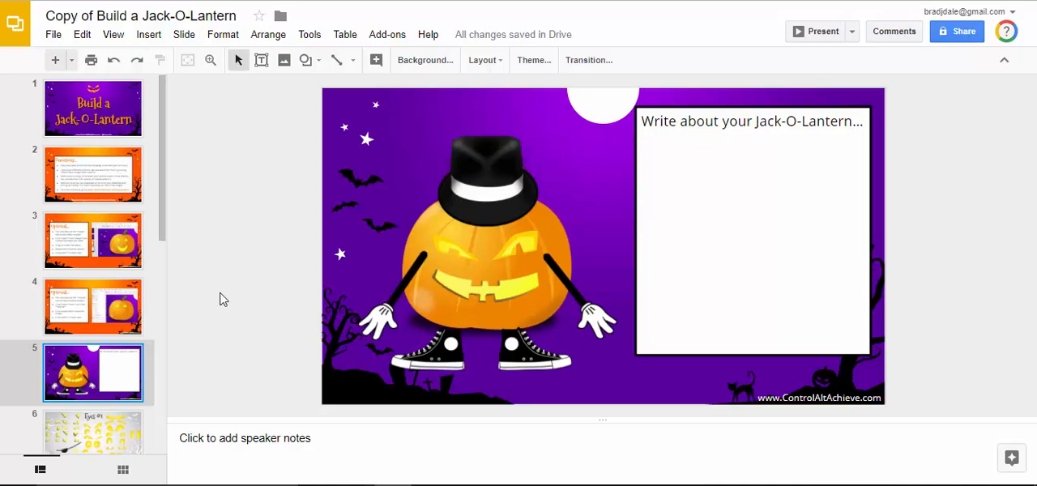
Delete the pumpkin's carved eyes so only its mouth remains
click(485, 250)
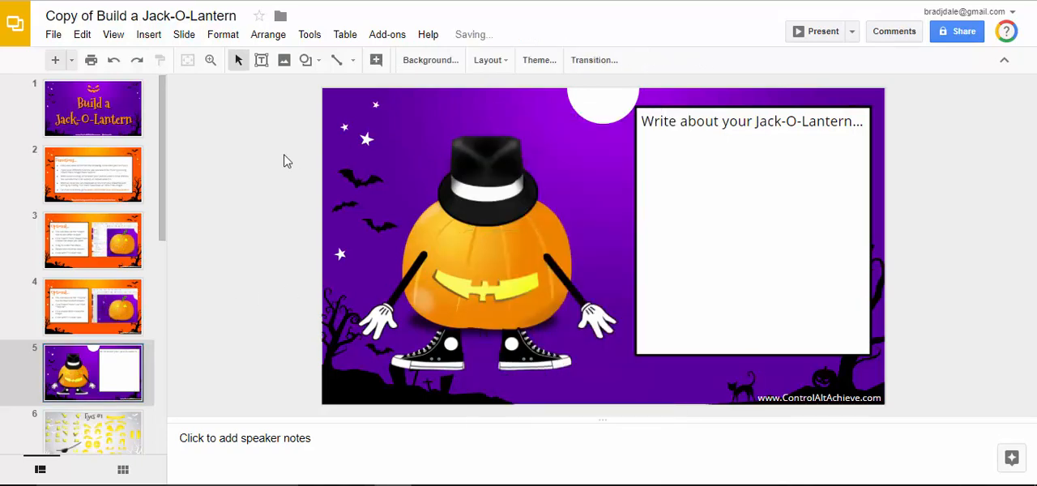
scroll(down, 3)
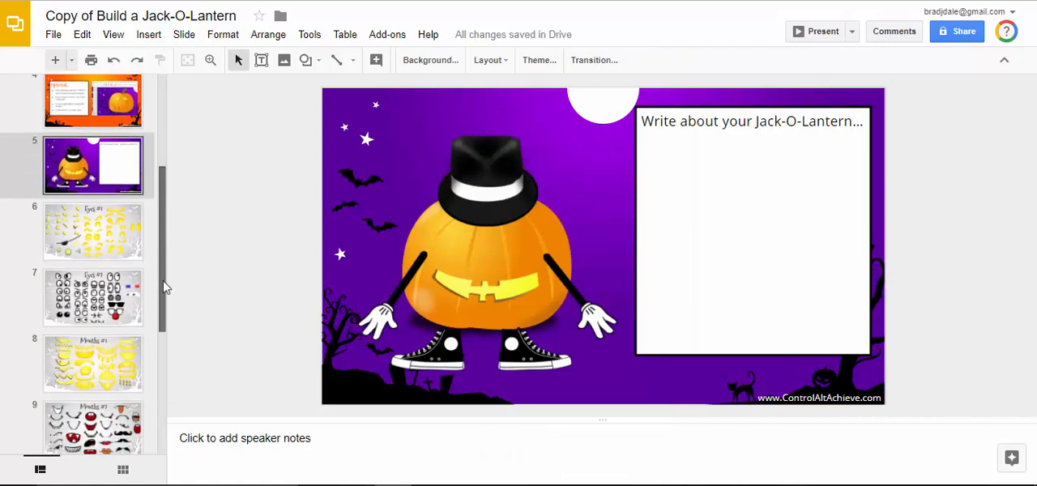
Copy a pair of cartoon eyes from the Eyes #2 slide and place them on the pumpkin above its mouth
click(91, 300)
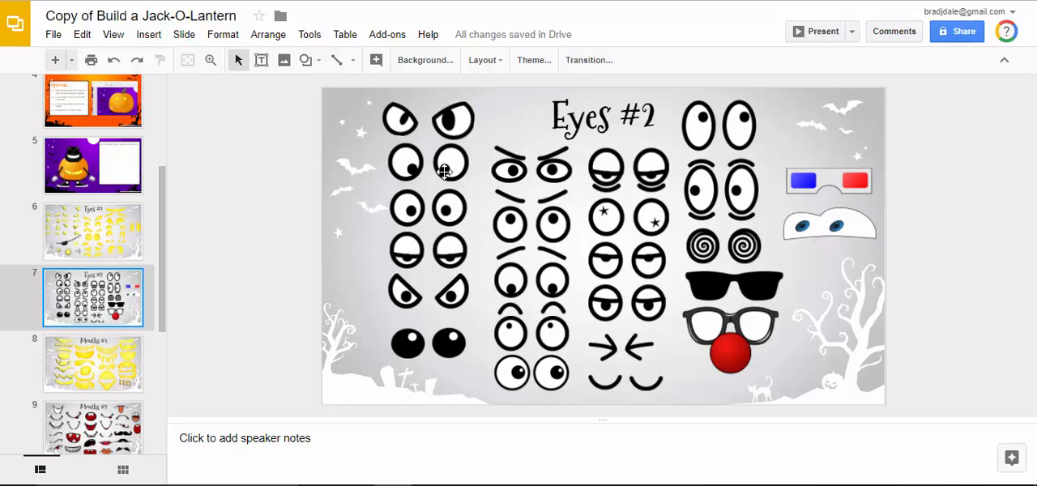
click(441, 170)
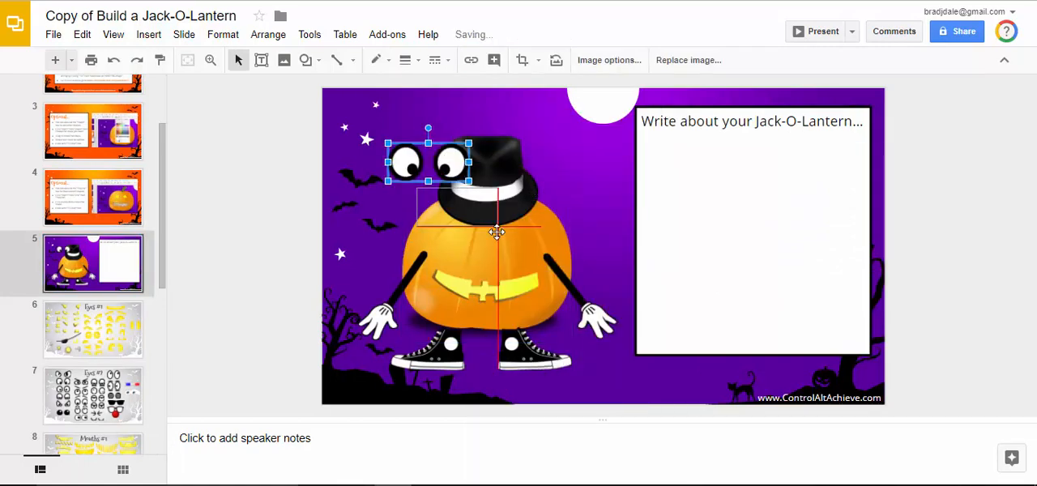
click(630, 198)
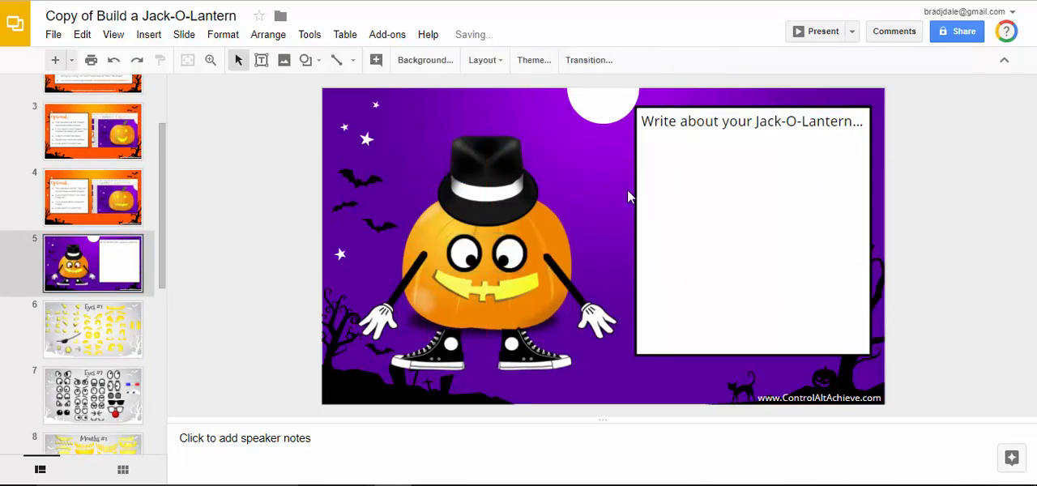